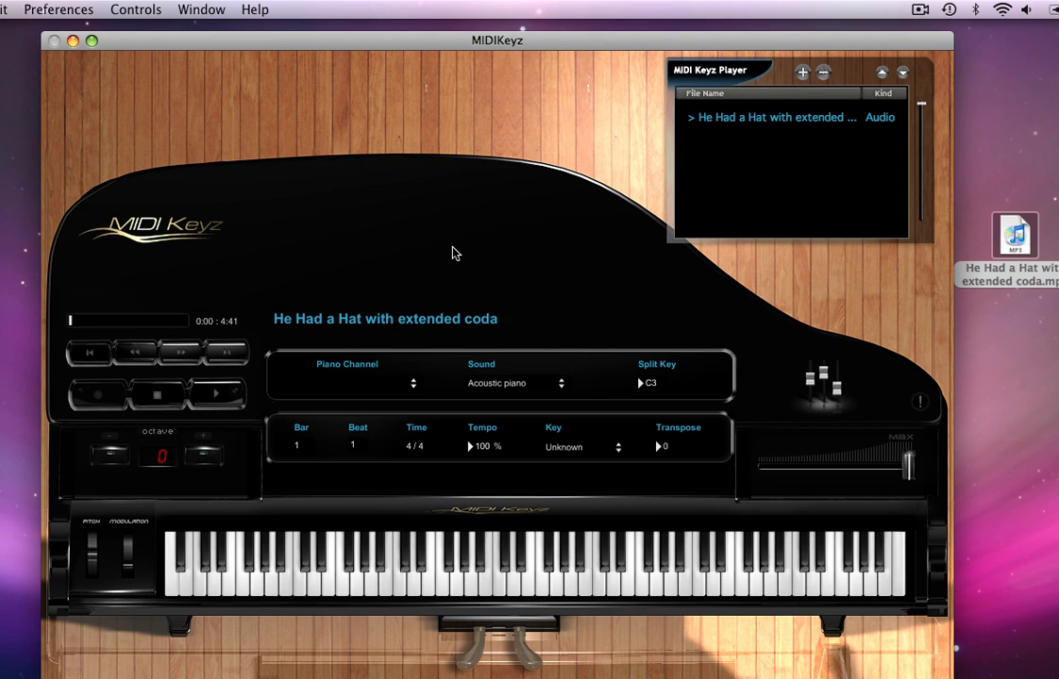
pyautogui.moveTo(786, 168)
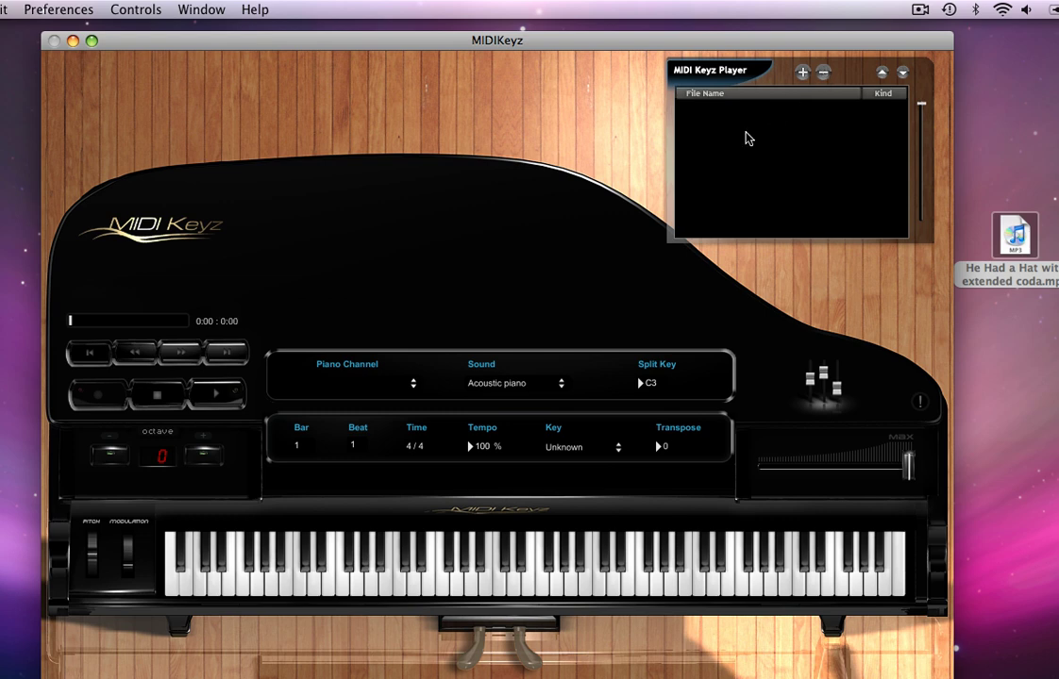
pyautogui.moveTo(540, 246)
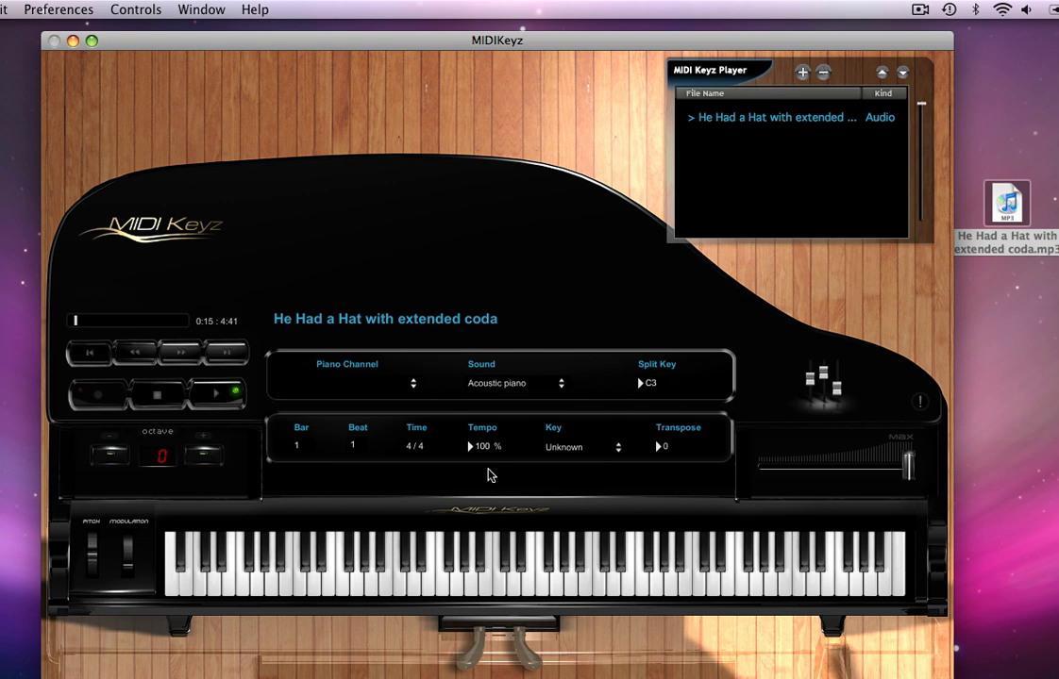
pyautogui.moveTo(479, 469)
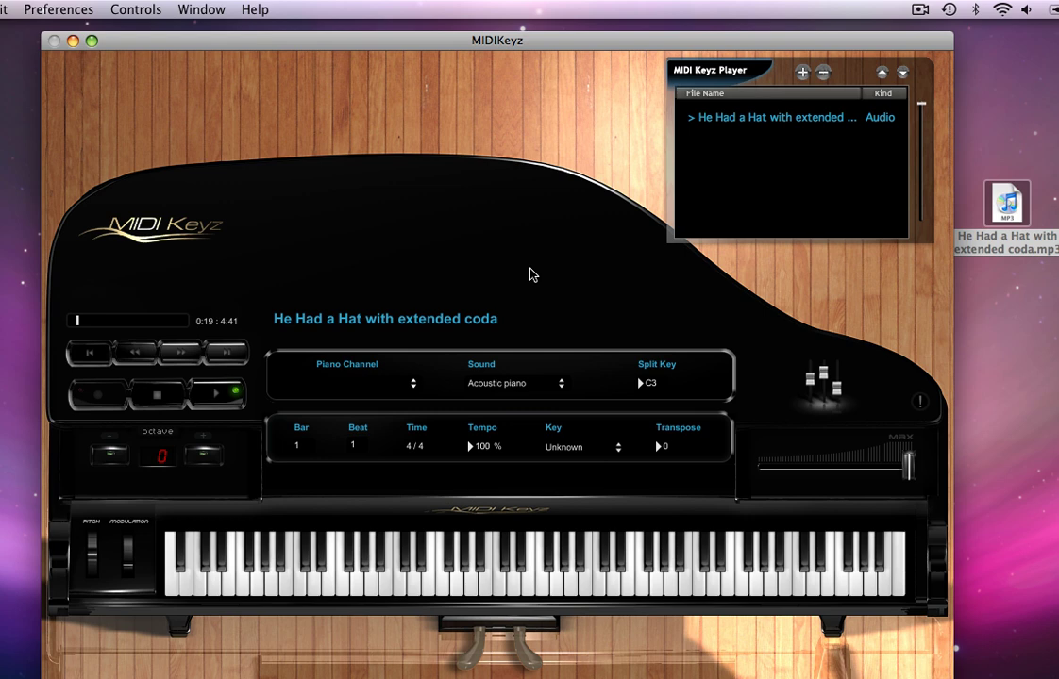
pyautogui.moveTo(551, 282)
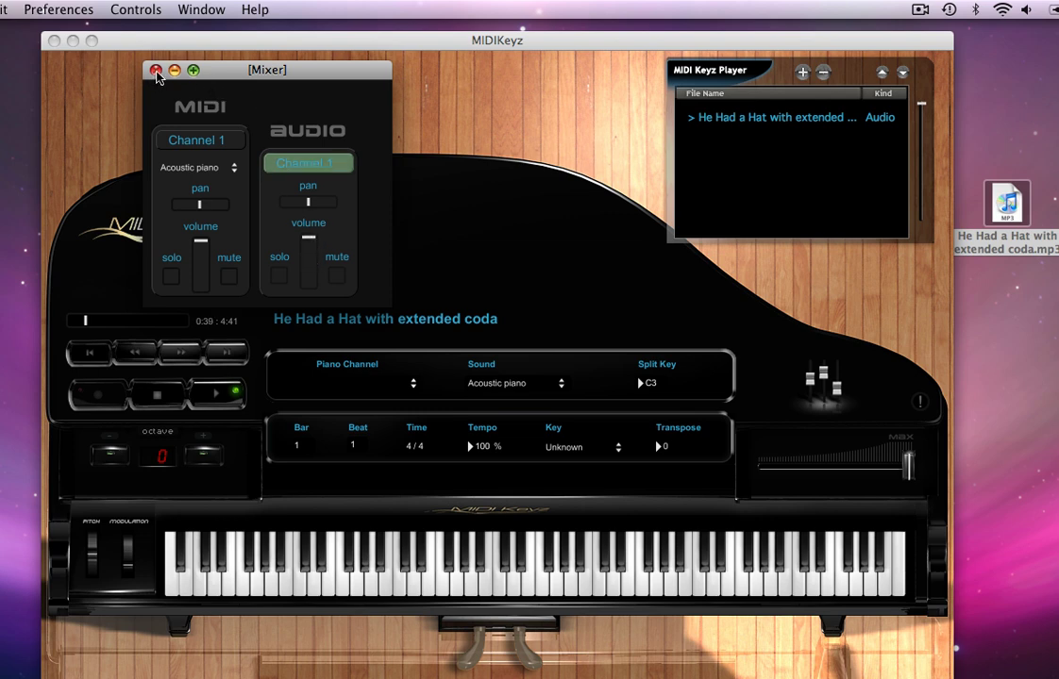
# Step: Close the Mixer window so the piano window shows while playback continues
pyautogui.click(184, 68)
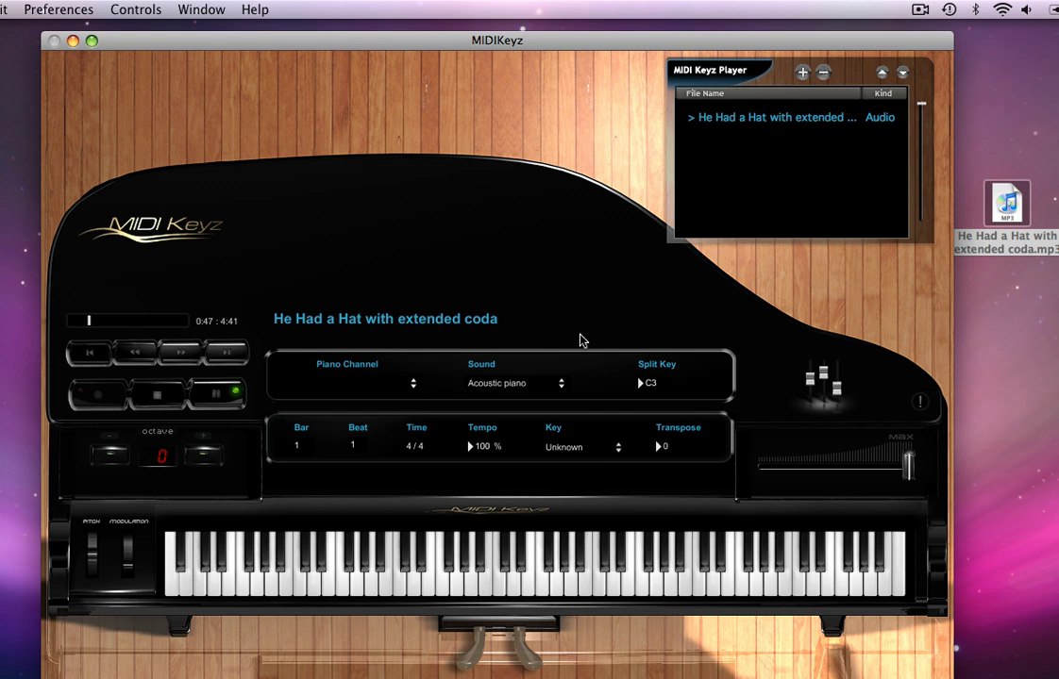
pyautogui.moveTo(413, 380)
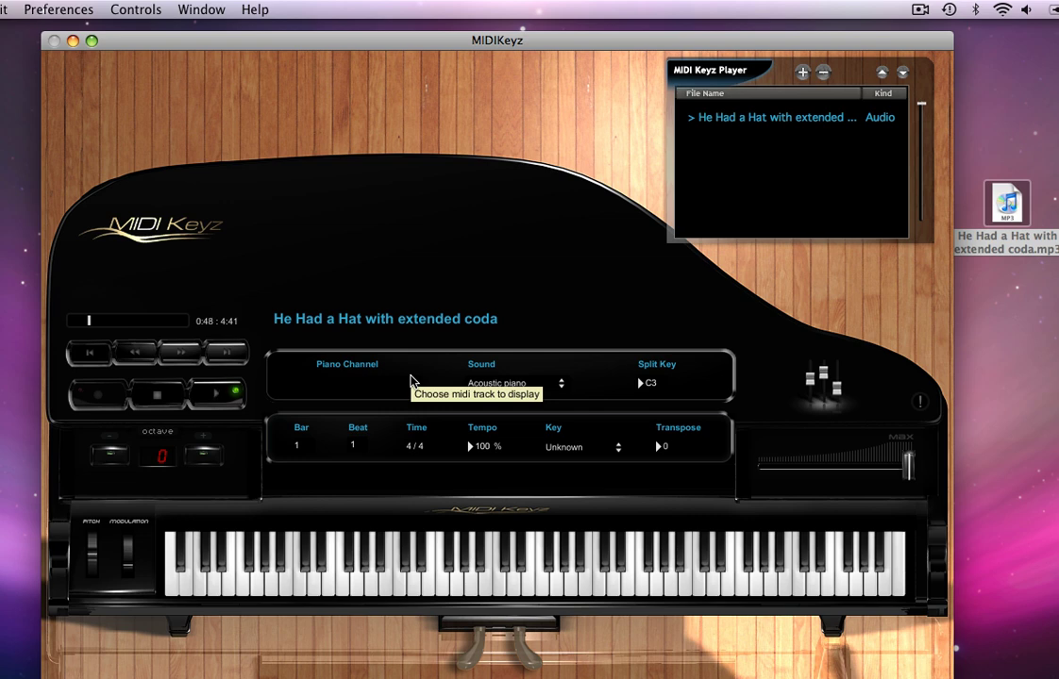
pyautogui.moveTo(471, 575)
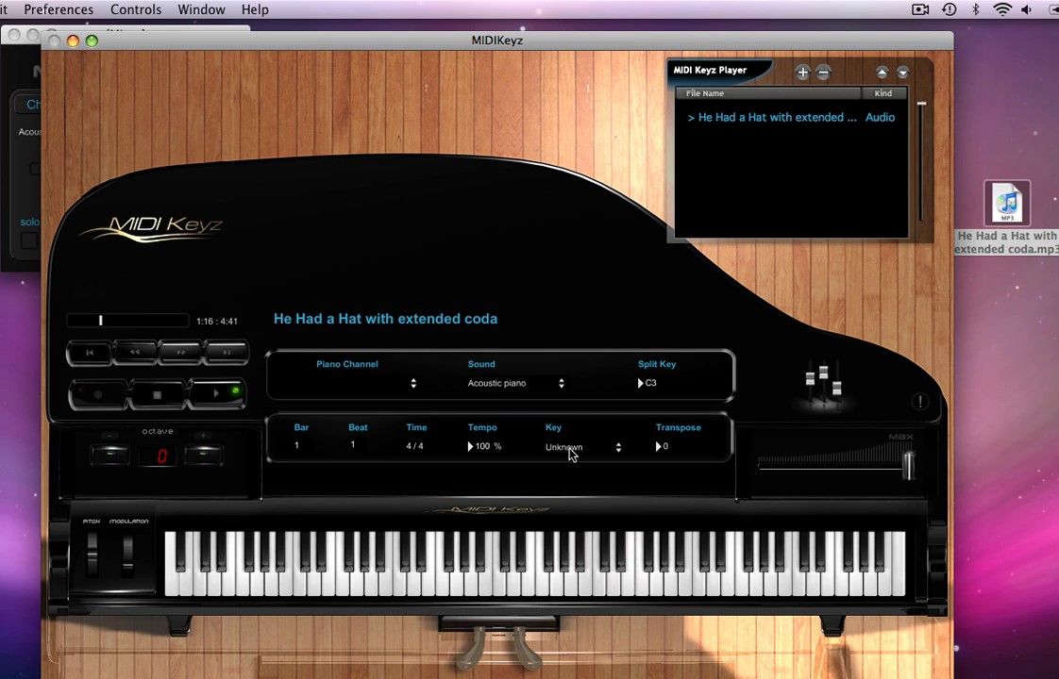
# Step: Choose Ab maj / F min from the Key list, leaving transpose at 0
pyautogui.click(582, 447)
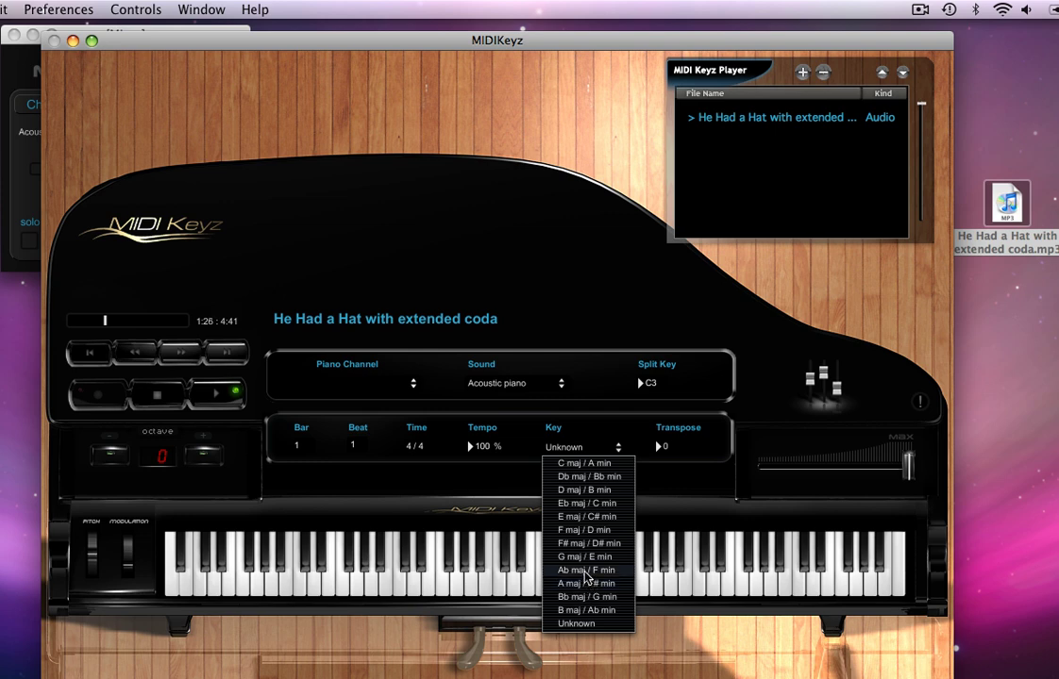
pyautogui.click(577, 566)
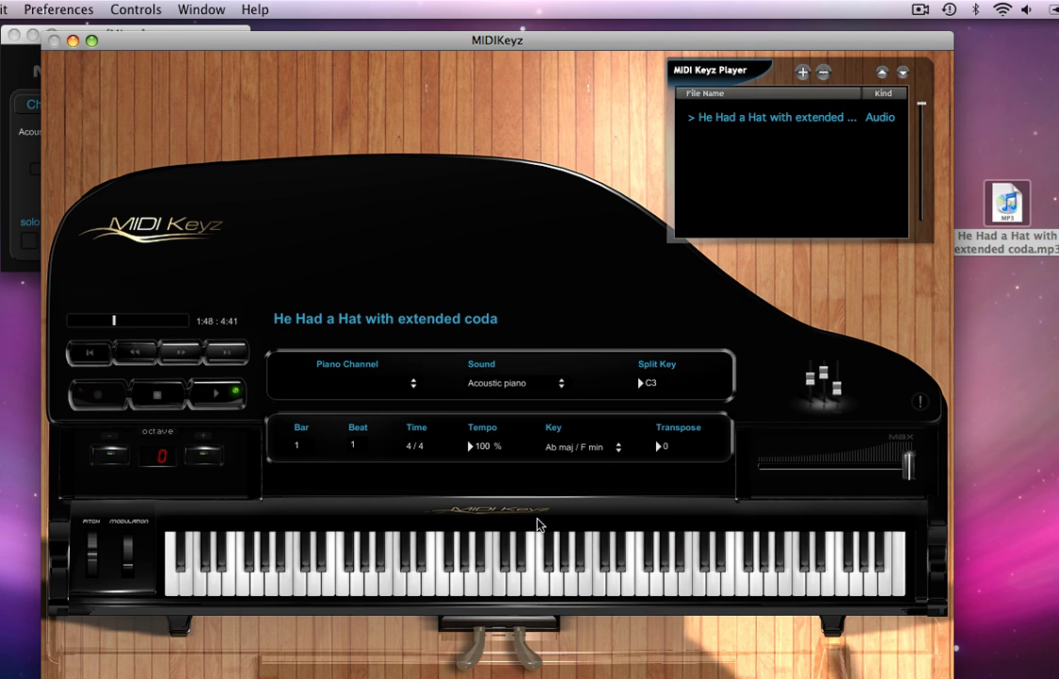
# Step: Switch the key to Eb maj / C min, shifting transpose to -5
pyautogui.click(619, 447)
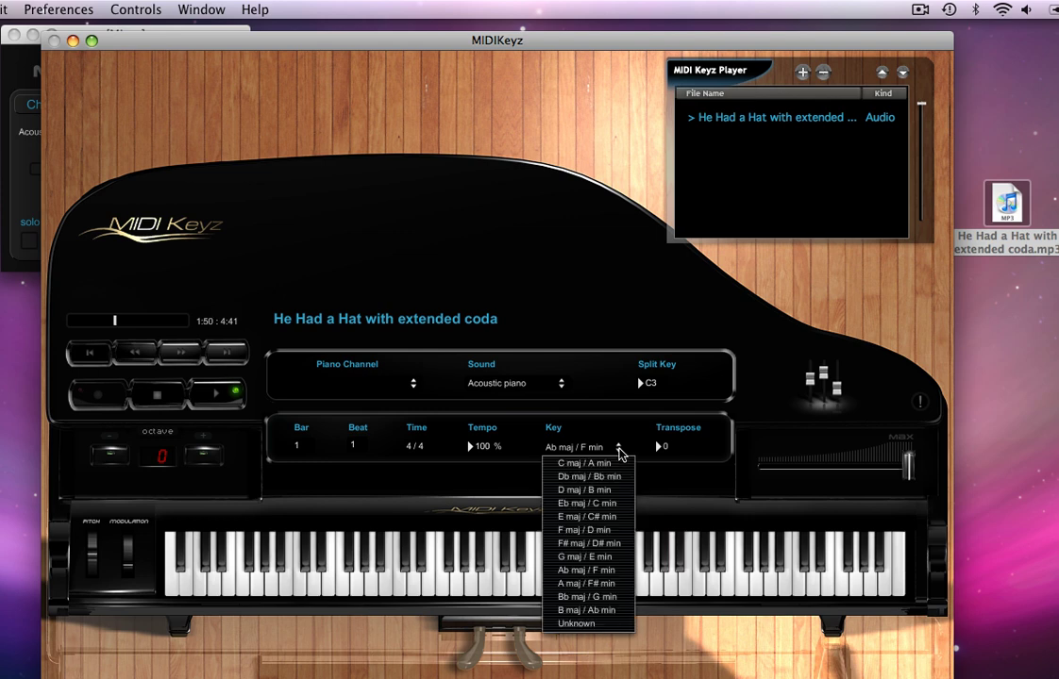
pyautogui.moveTo(582, 532)
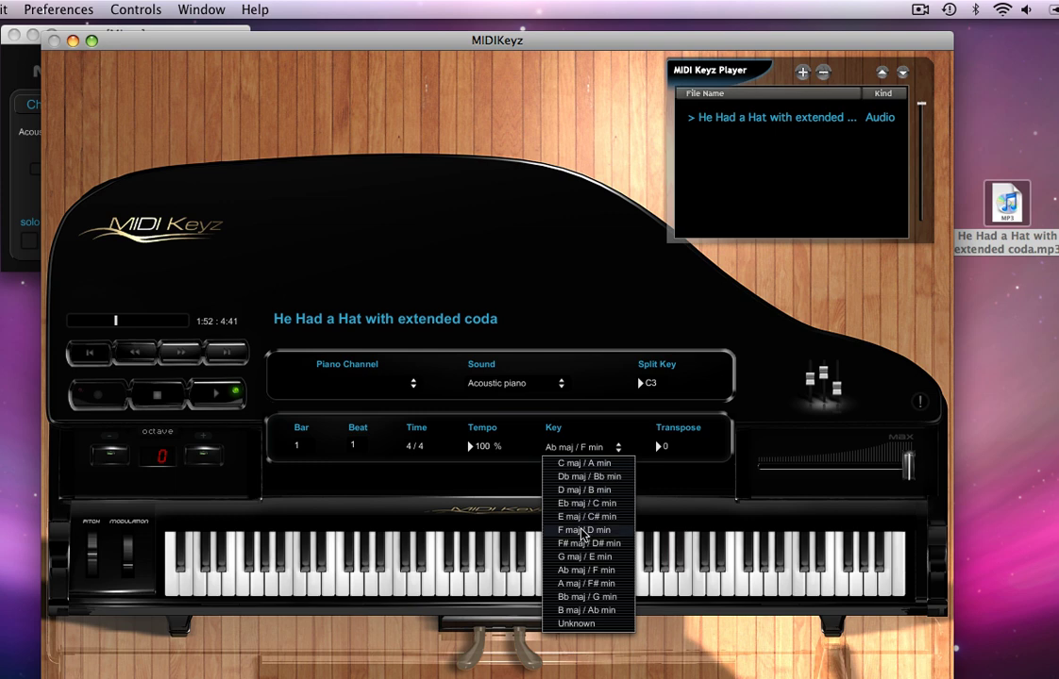
pyautogui.click(573, 497)
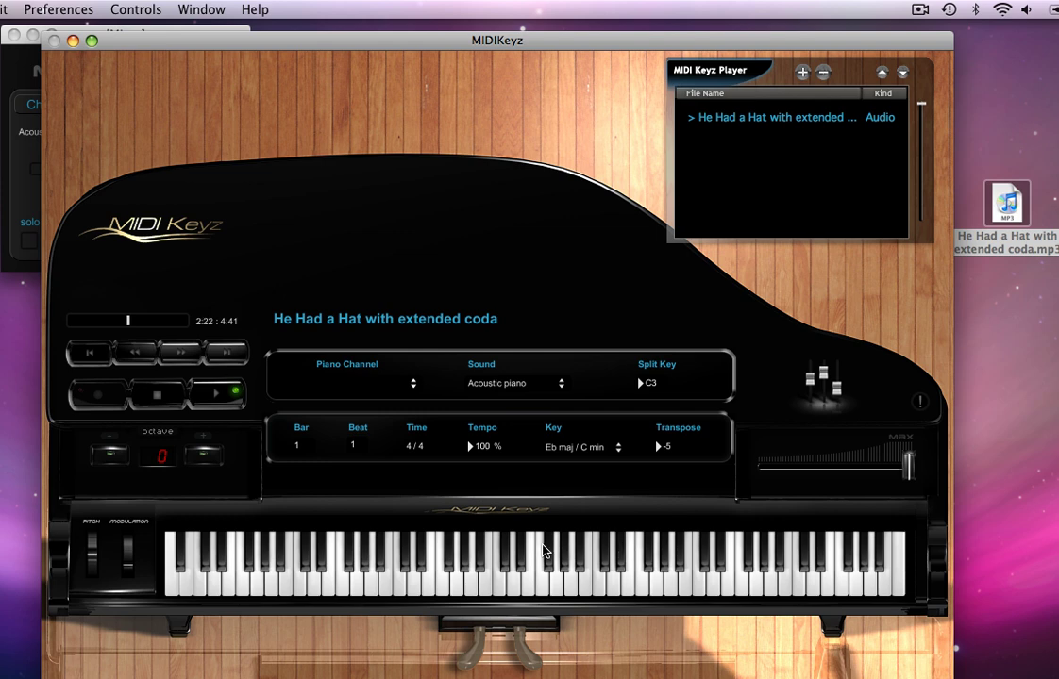
# Step: Switch the key to F# maj / D# min, giving transpose -2
pyautogui.click(618, 447)
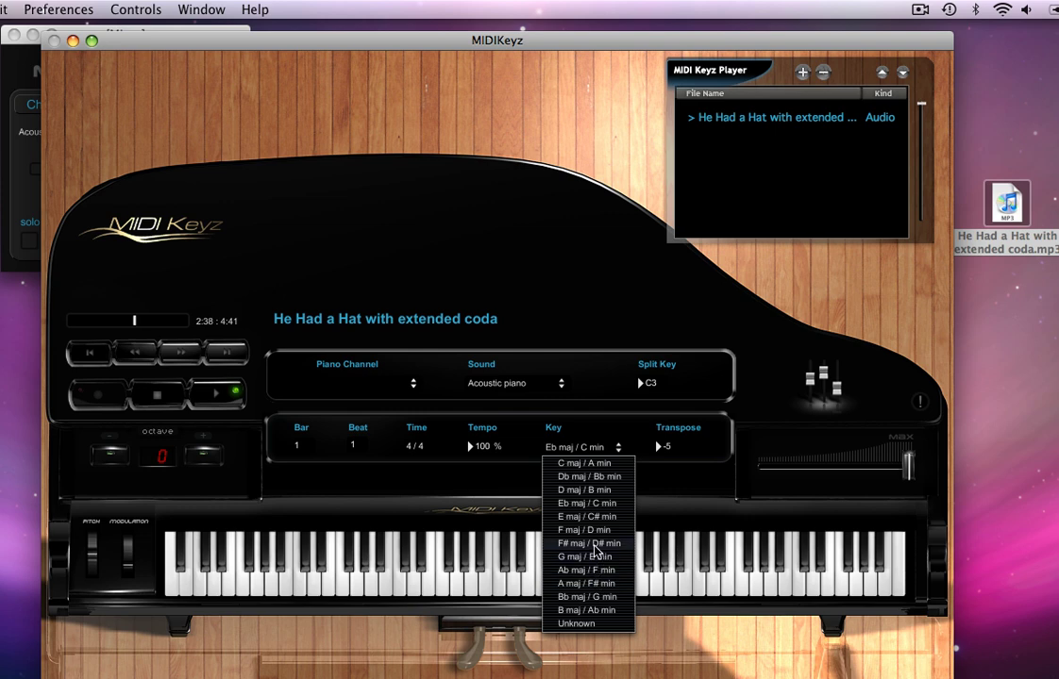
pyautogui.click(584, 539)
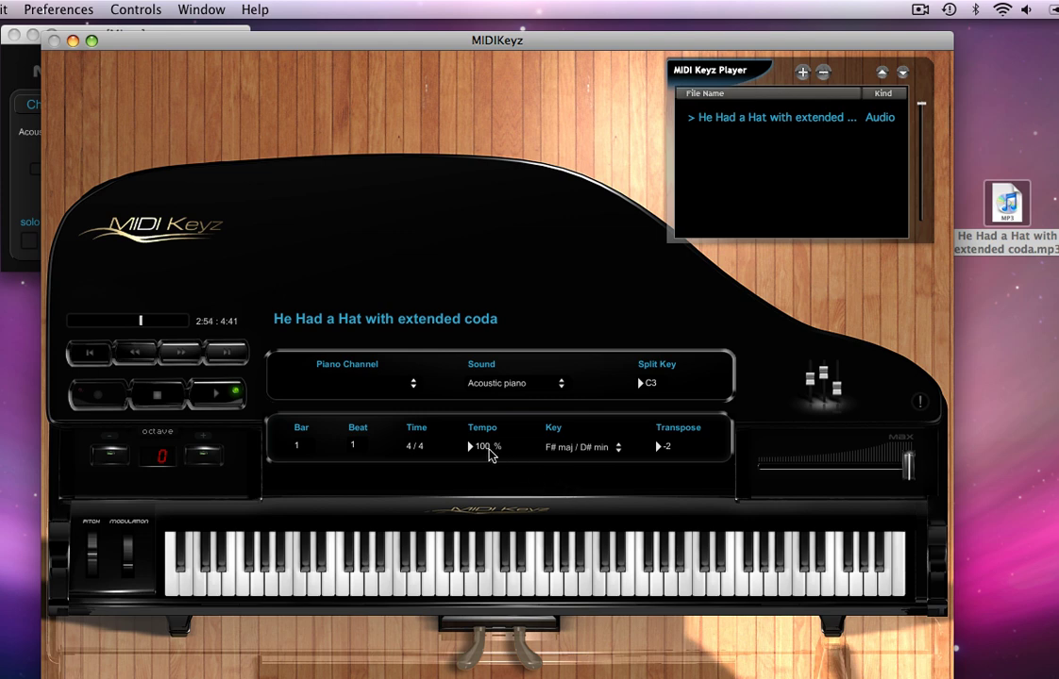
pyautogui.moveTo(473, 454)
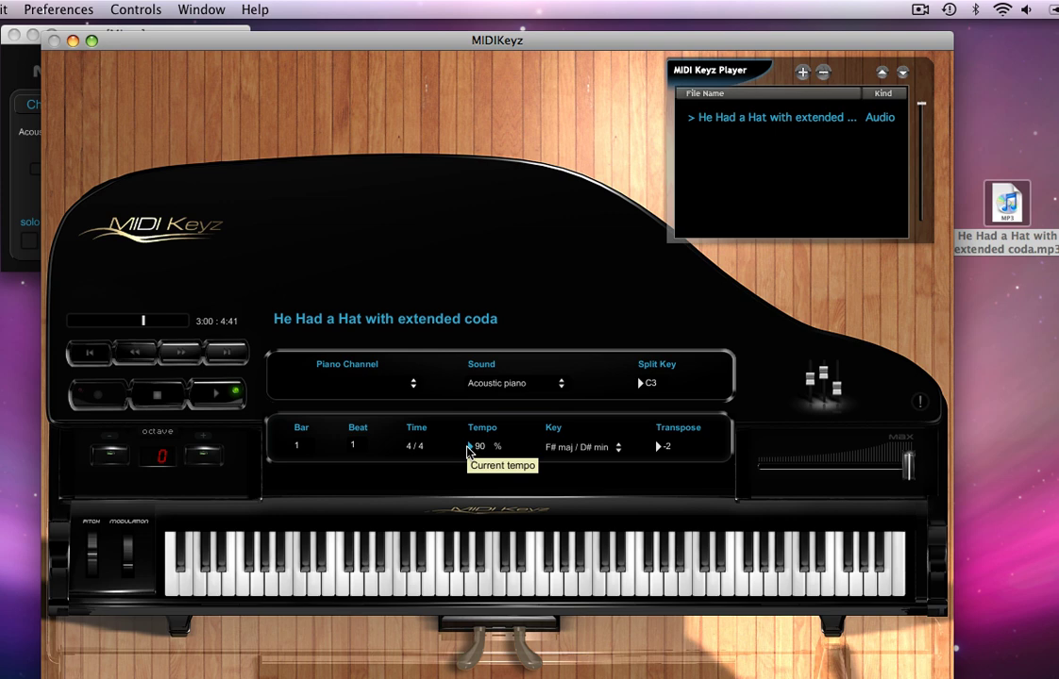
pyautogui.moveTo(585, 453)
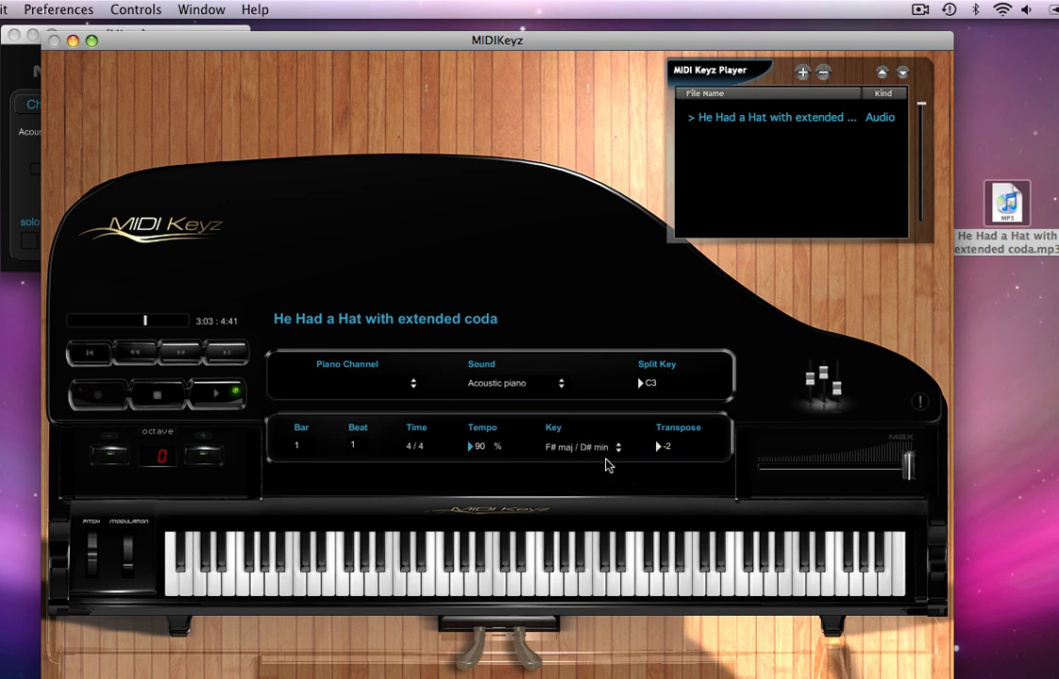
# Step: Try C maj / A min, then settle on Ab maj / F min with transpose 0
pyautogui.click(582, 447)
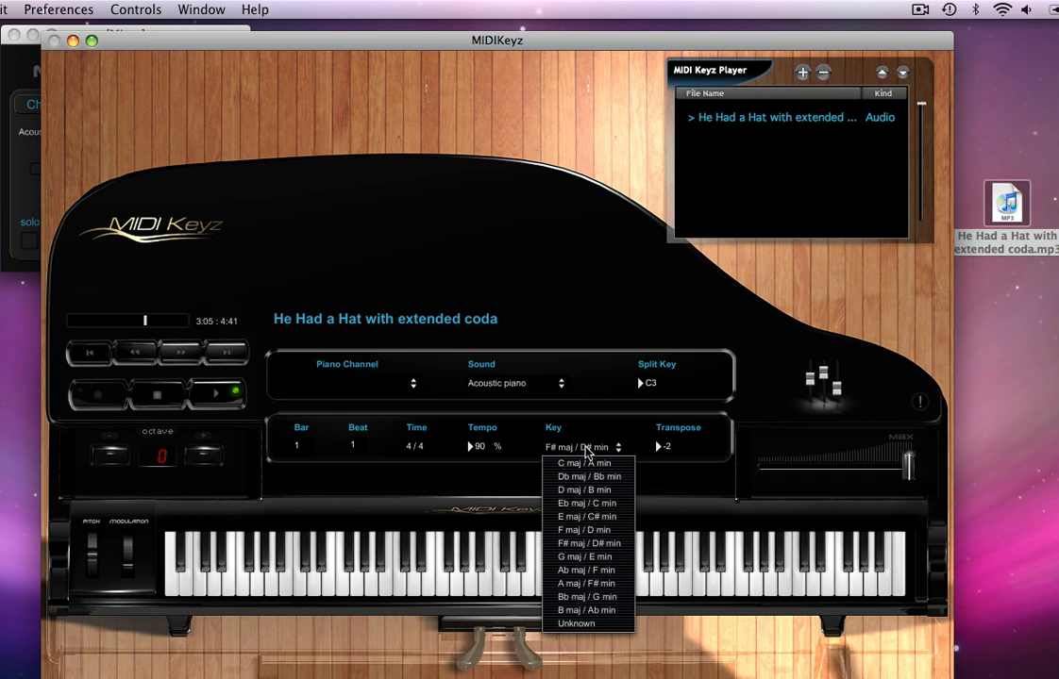
pyautogui.click(569, 463)
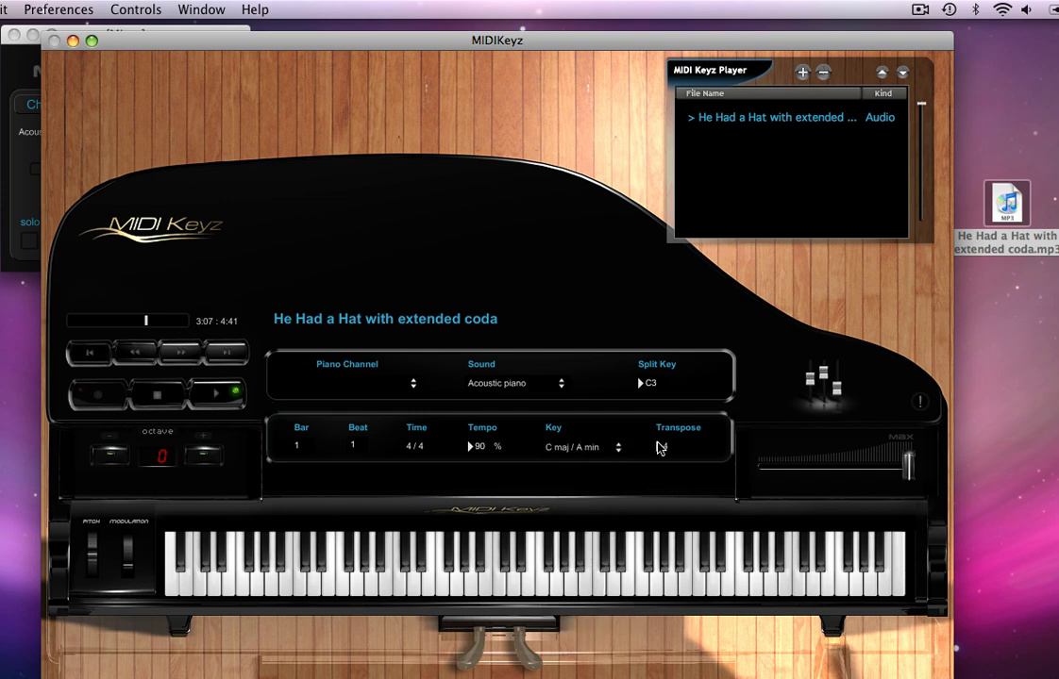
pyautogui.click(617, 447)
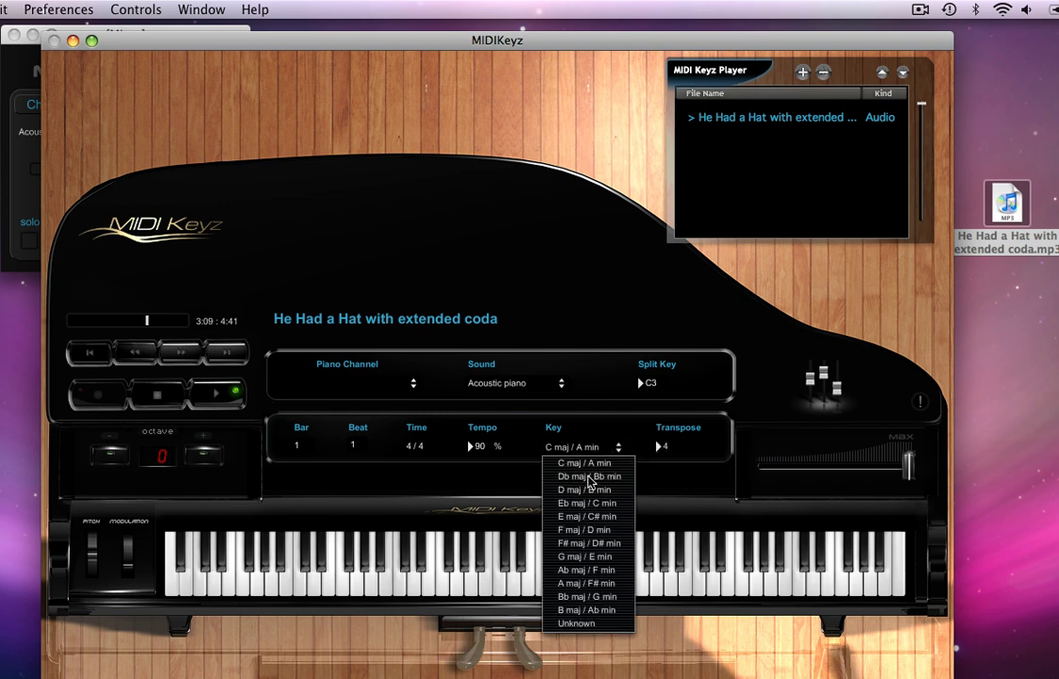
pyautogui.click(581, 512)
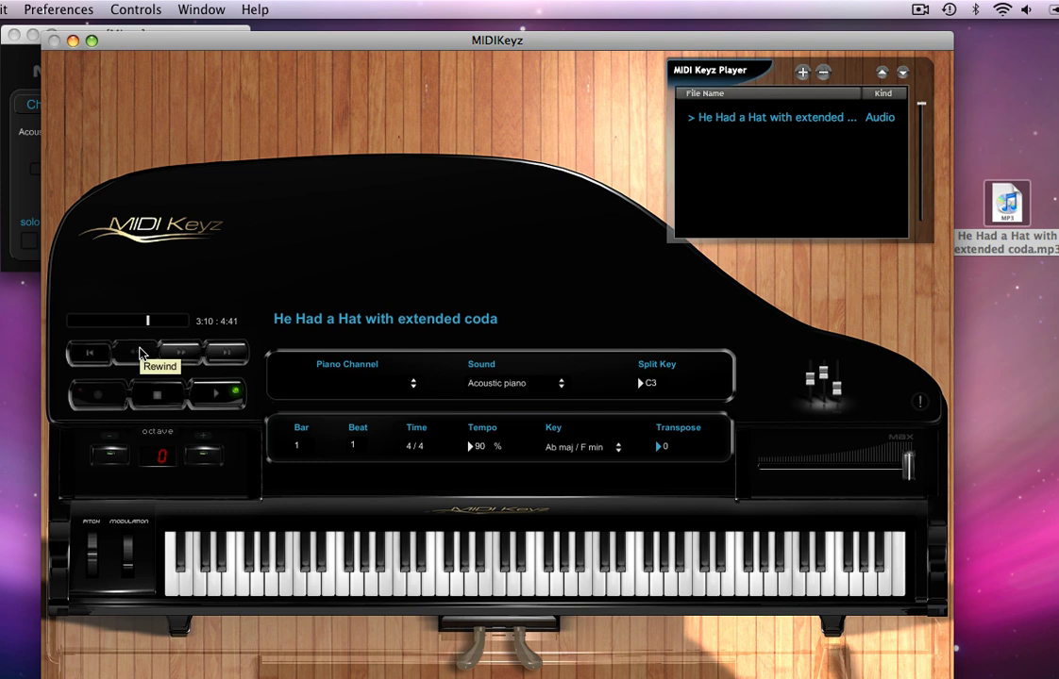
# Step: Rewind playback a few seconds to about 3:03
pyautogui.click(133, 350)
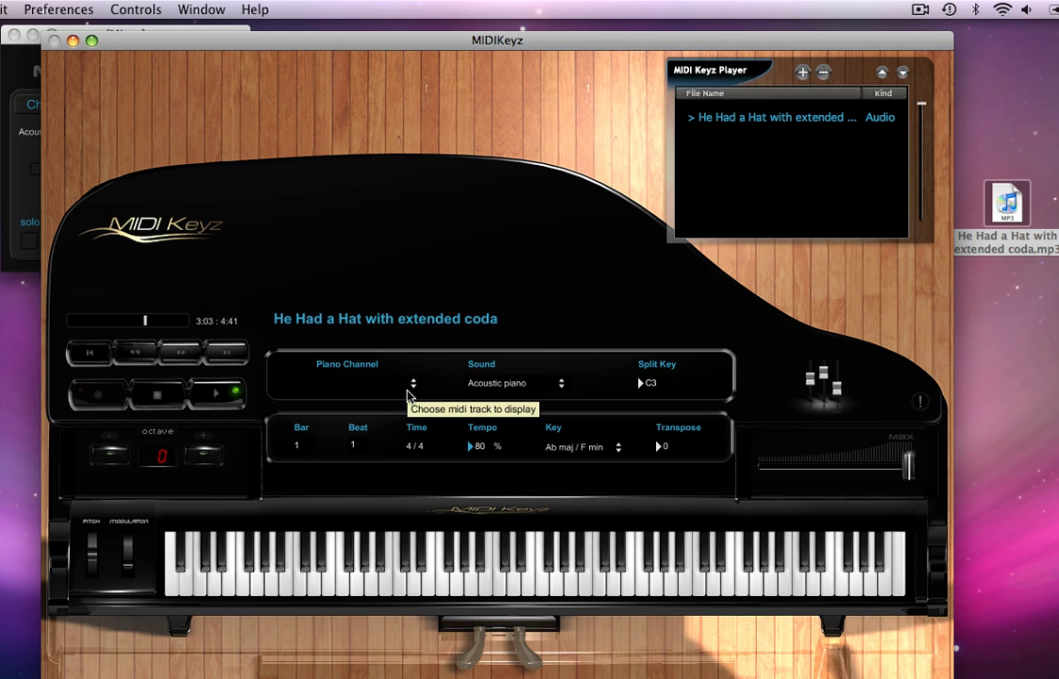
pyautogui.moveTo(479, 472)
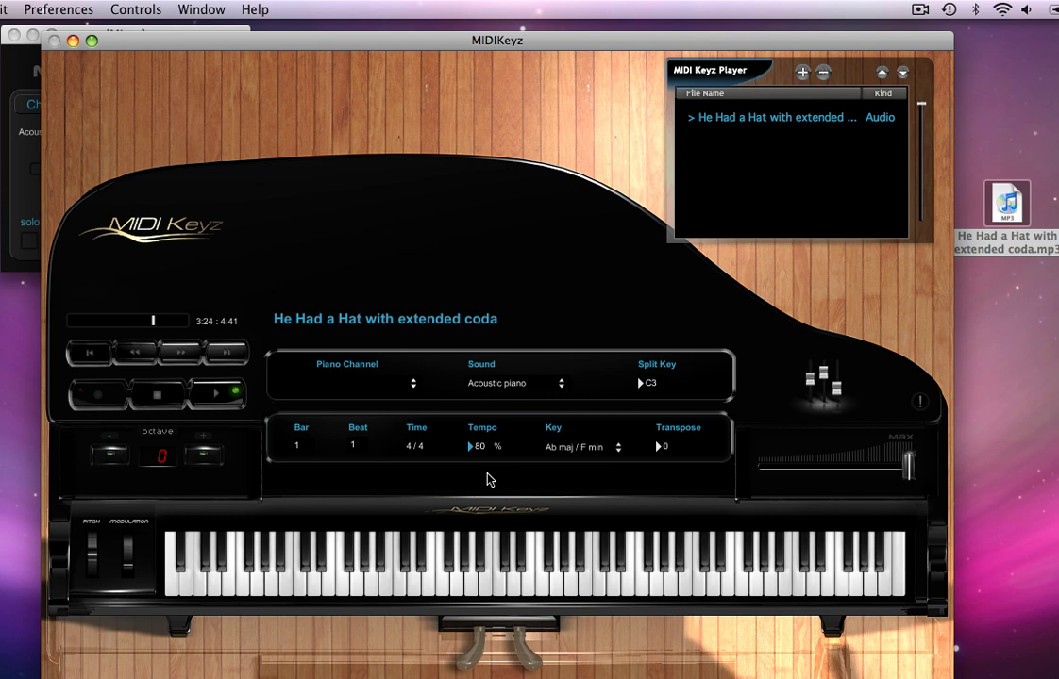
pyautogui.moveTo(474, 450)
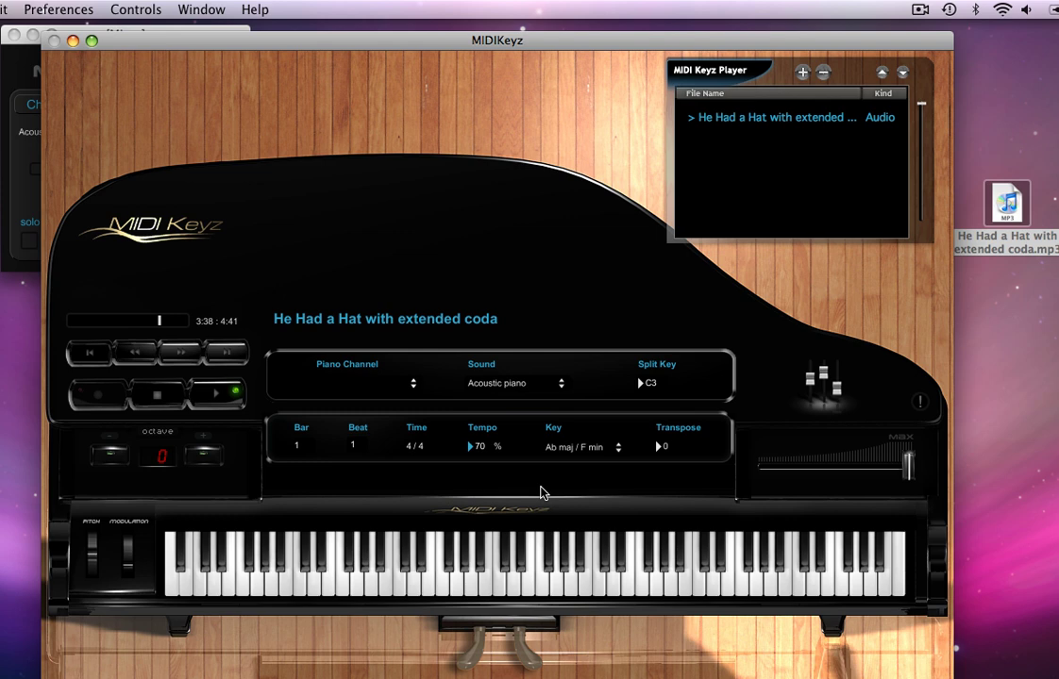
pyautogui.moveTo(472, 457)
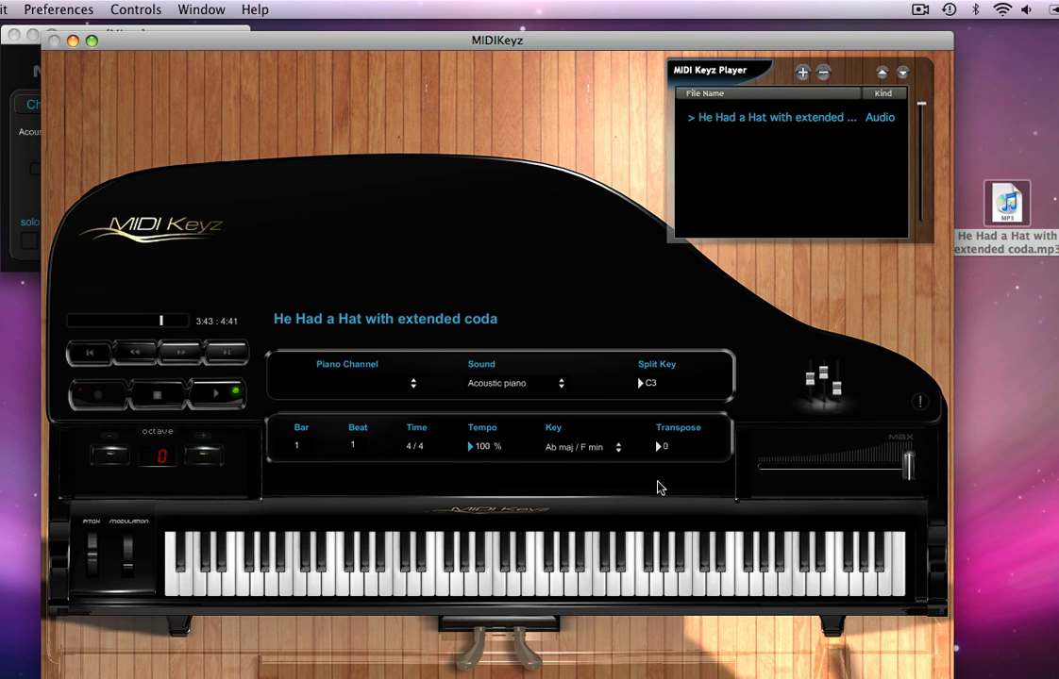
pyautogui.moveTo(661, 453)
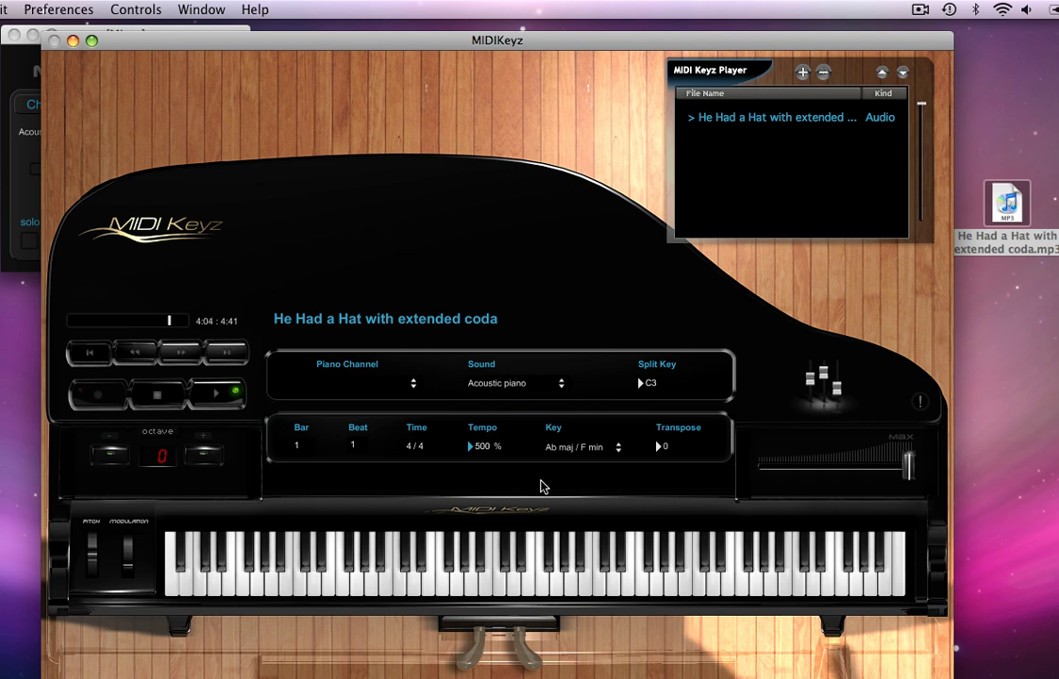
pyautogui.moveTo(481, 458)
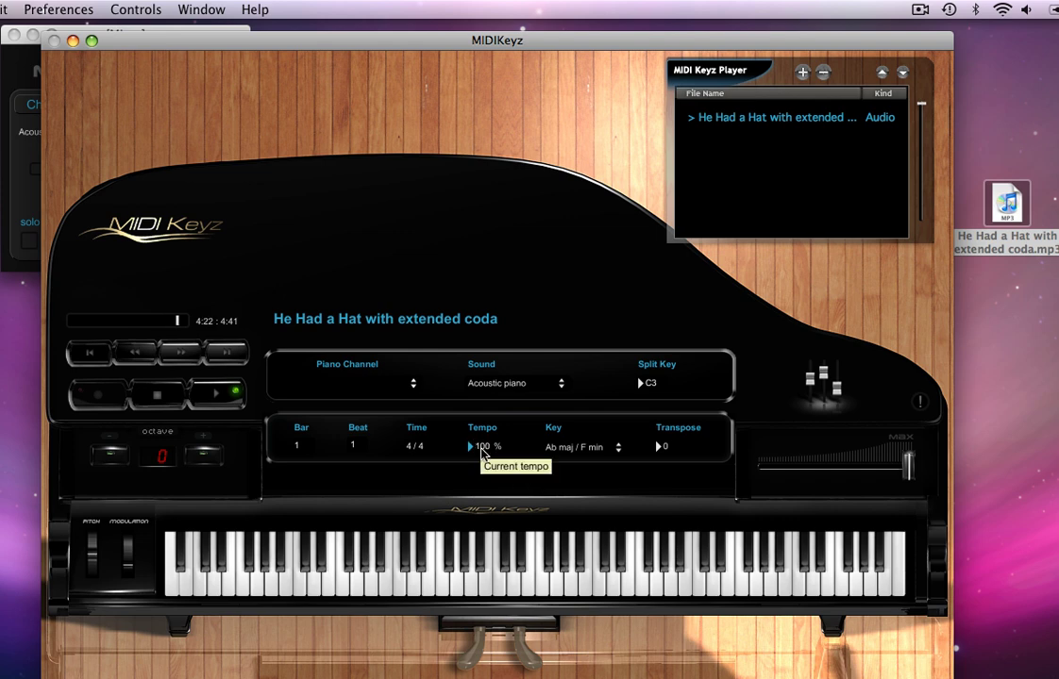
pyautogui.moveTo(515, 467)
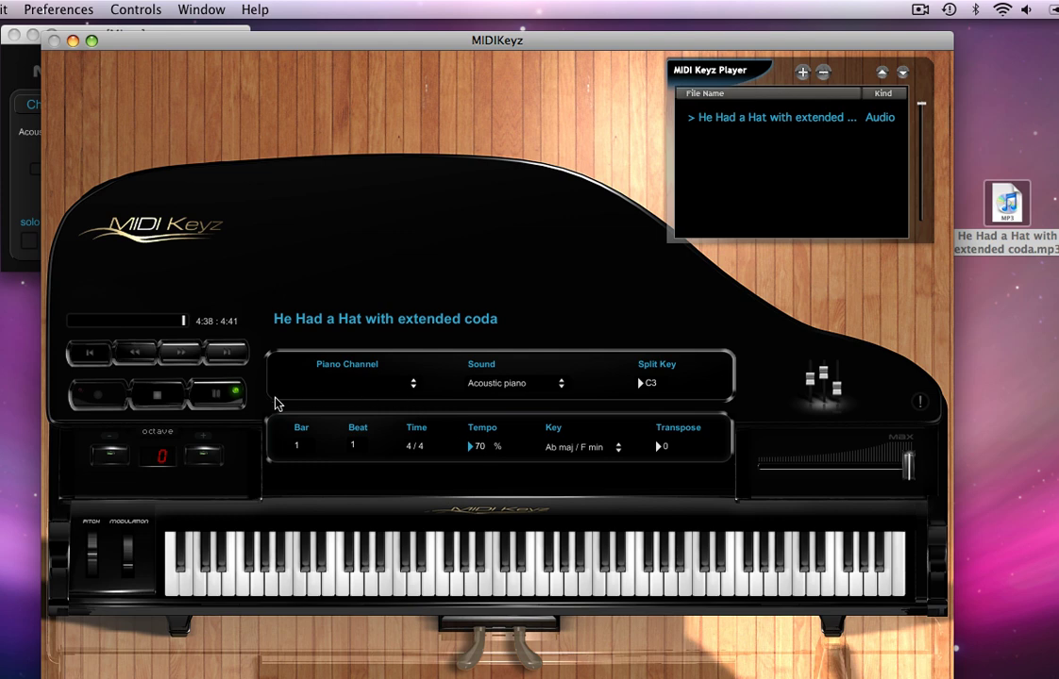
pyautogui.moveTo(613, 286)
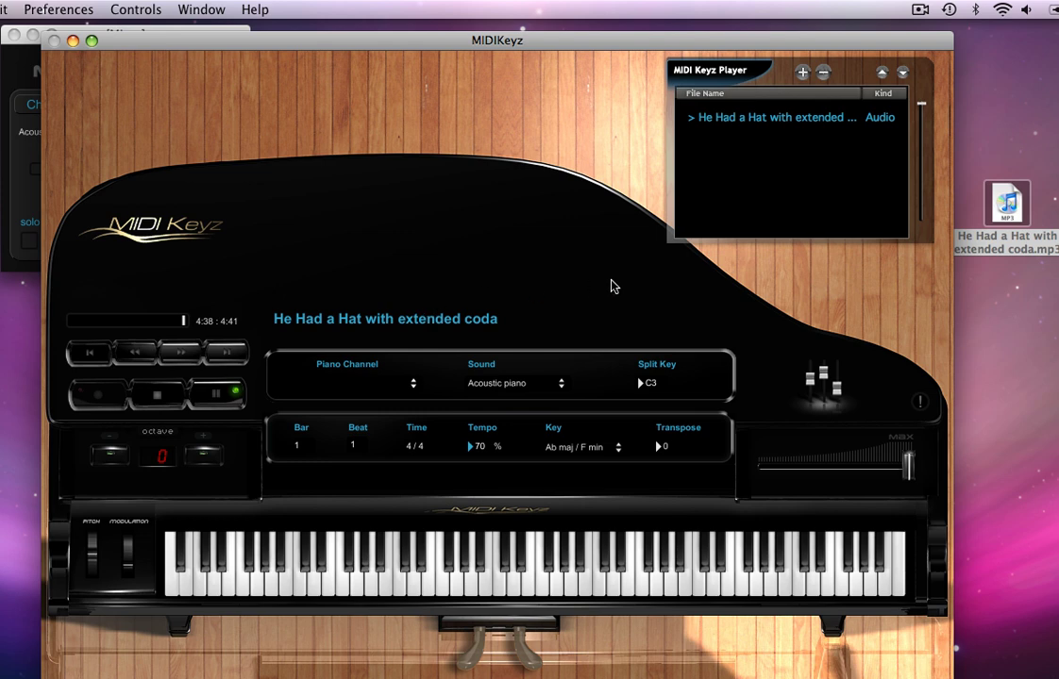